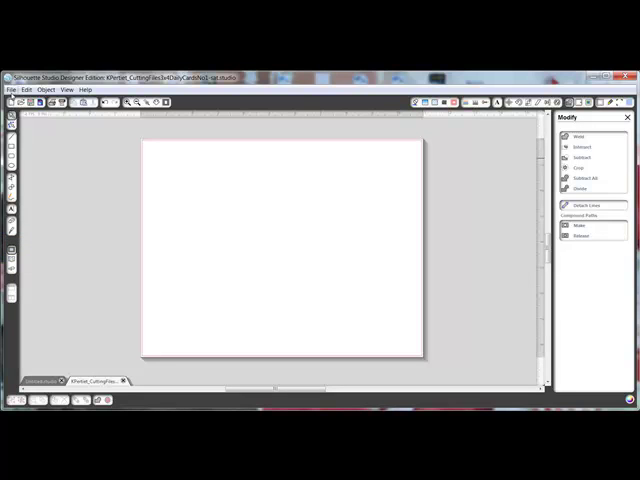
# Bring up the Open dialog from the File menu.
pyautogui.click(10, 89)
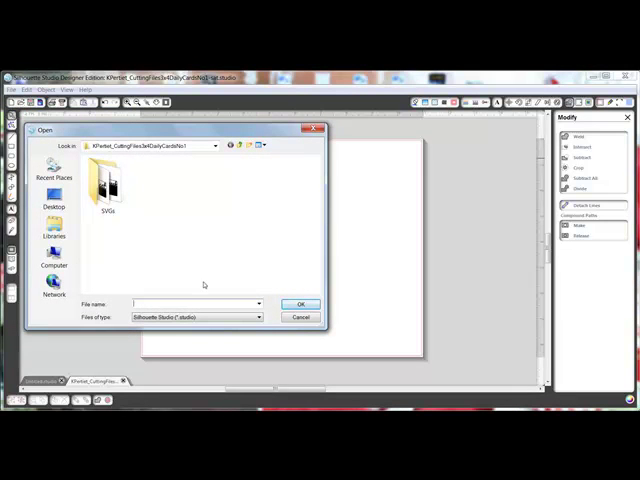
# Filter the Open dialog to PNG files and open the sat card image.
pyautogui.click(258, 317)
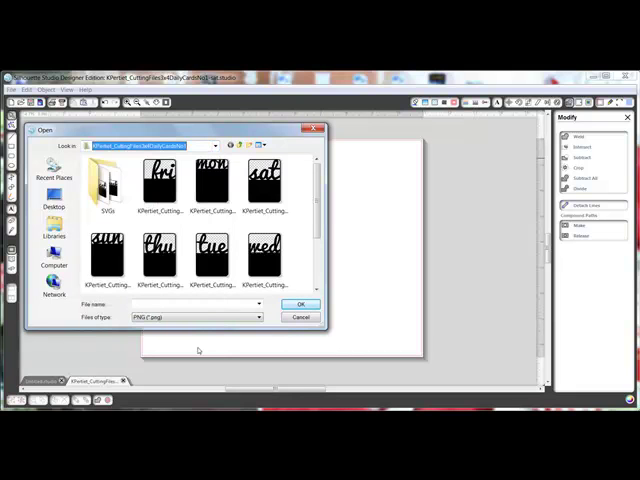
pyautogui.click(265, 180)
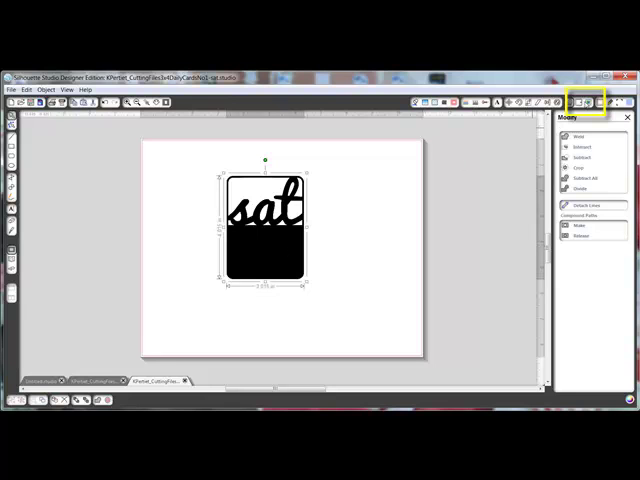
# Open the Trace window for the sat card image.
pyautogui.click(590, 101)
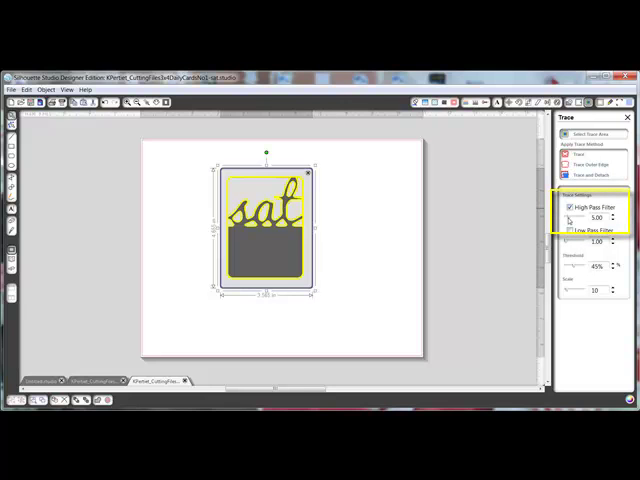
# Adjust the high pass filter slider, settling at about 20.75.
pyautogui.moveTo(570, 218); pyautogui.dragTo(590, 218)
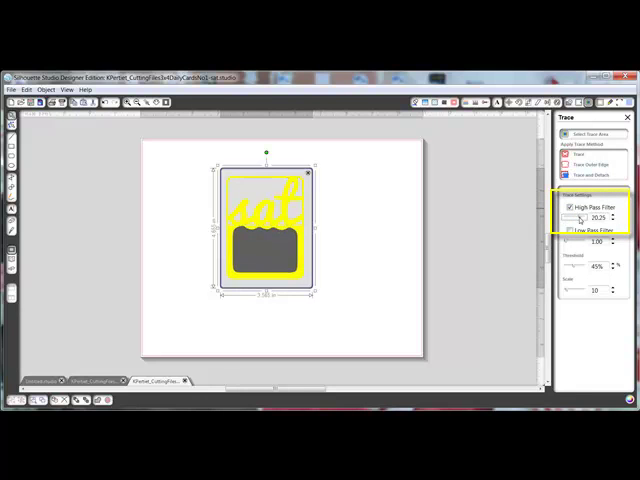
pyautogui.moveTo(575, 218); pyautogui.dragTo(585, 218)
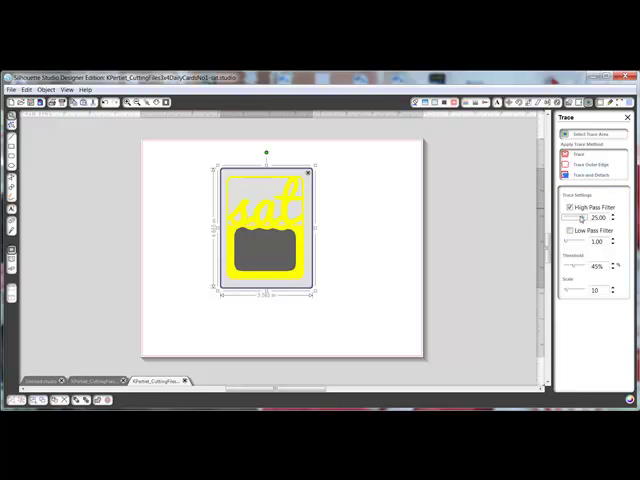
pyautogui.moveTo(590, 218); pyautogui.dragTo(580, 218)
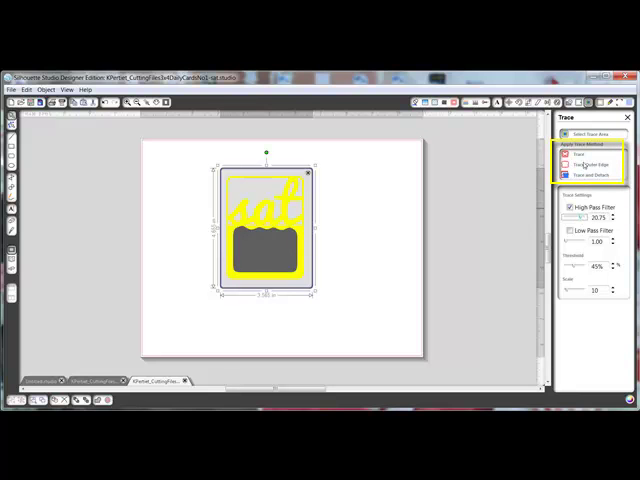
# Trace the sat card's outer edge into red cut outlines, then bring up the File menu.
pyautogui.click(573, 154)
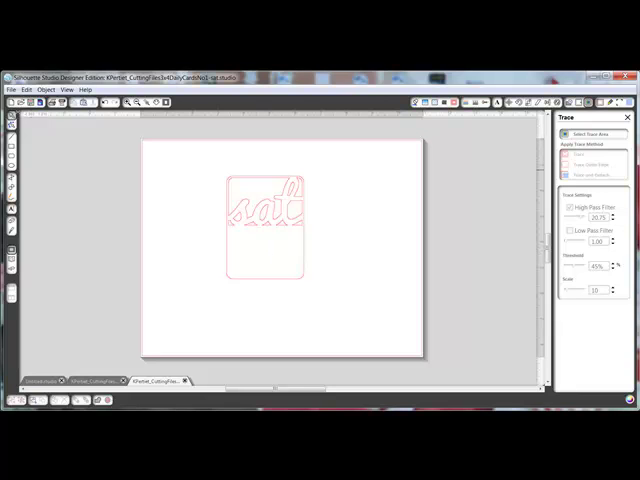
pyautogui.click(11, 89)
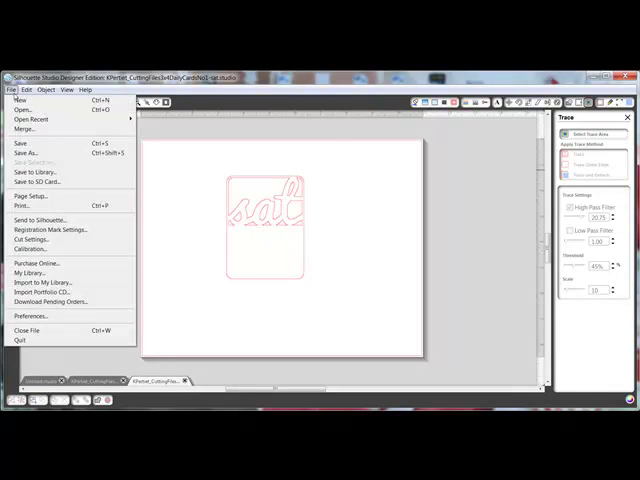